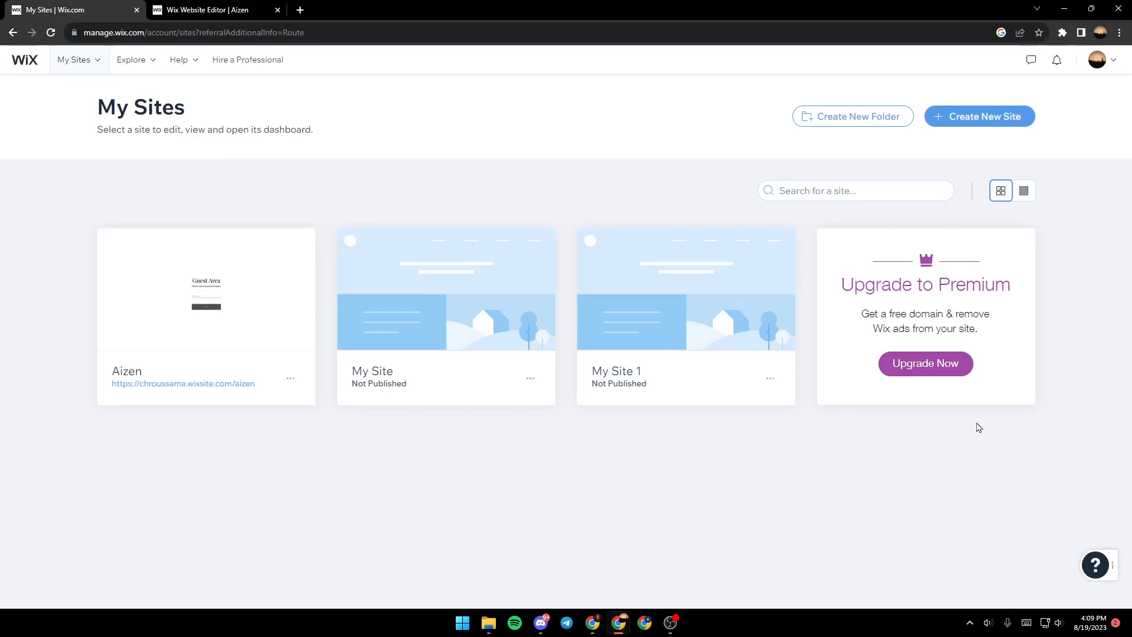
pyautogui.moveTo(166, 106)
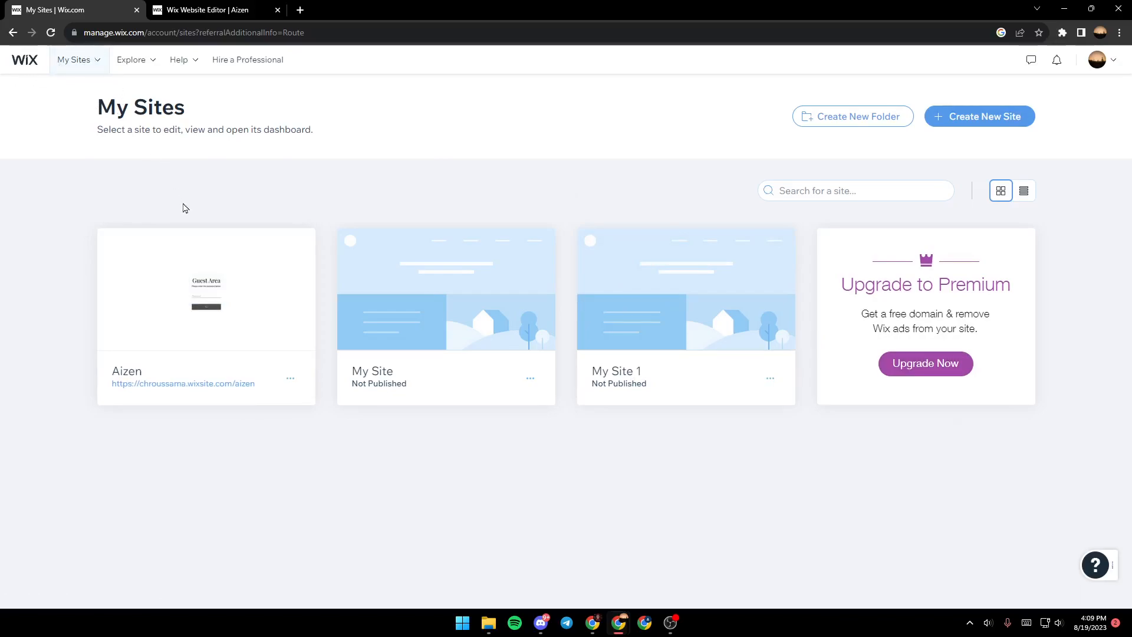
pyautogui.moveTo(770, 377)
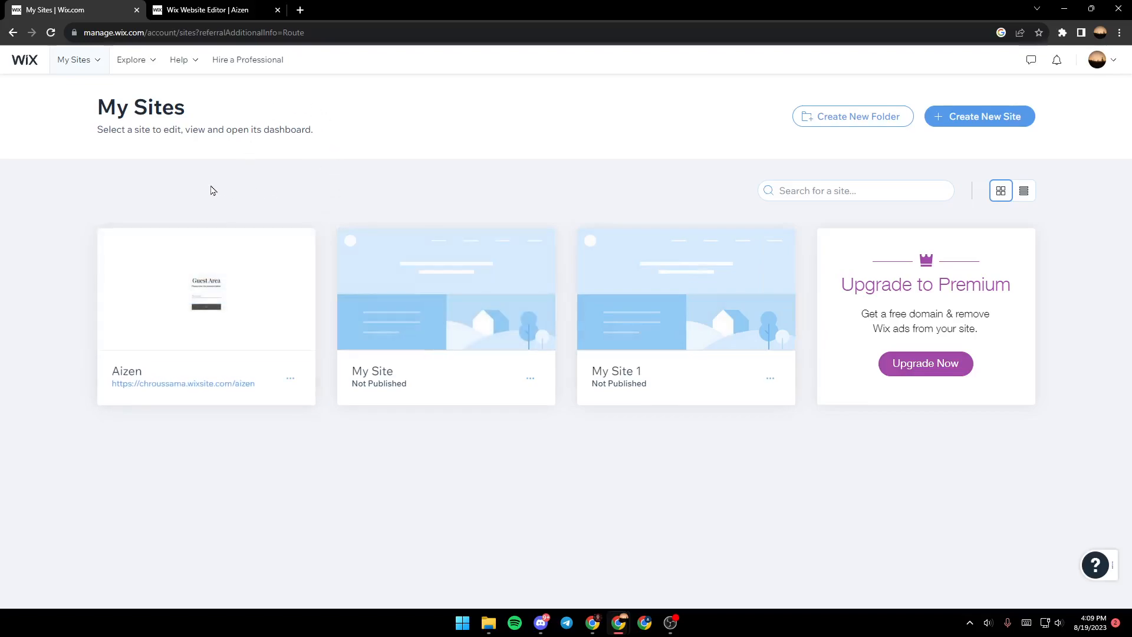
pyautogui.moveTo(205, 289)
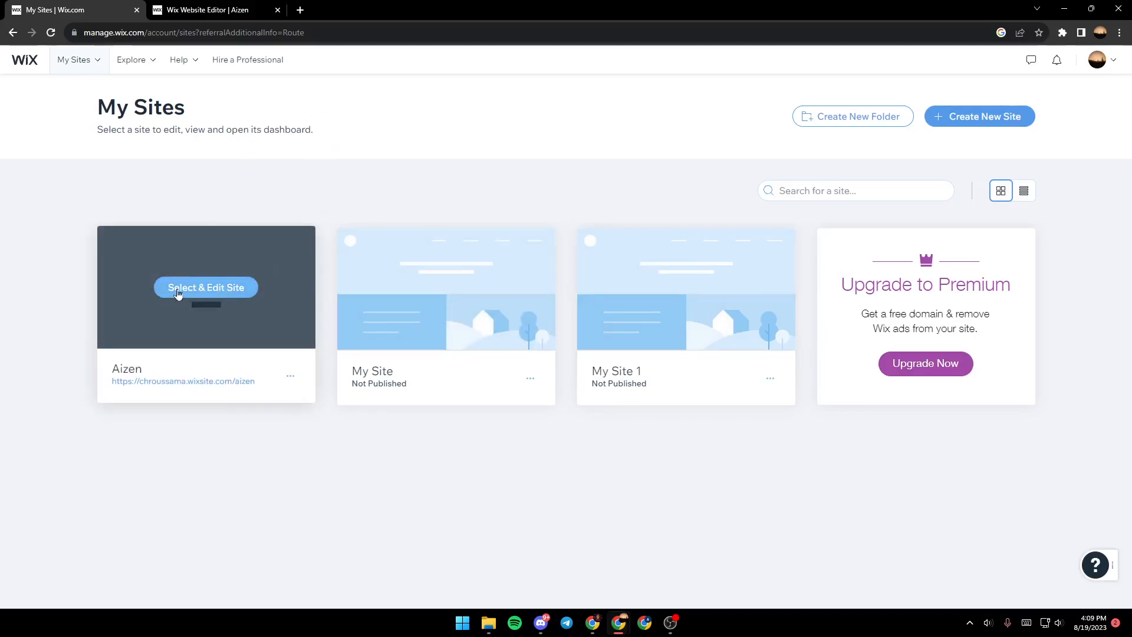
# Enter the Aizen site's dashboard from the site list via Select & Edit Site.
pyautogui.click(206, 286)
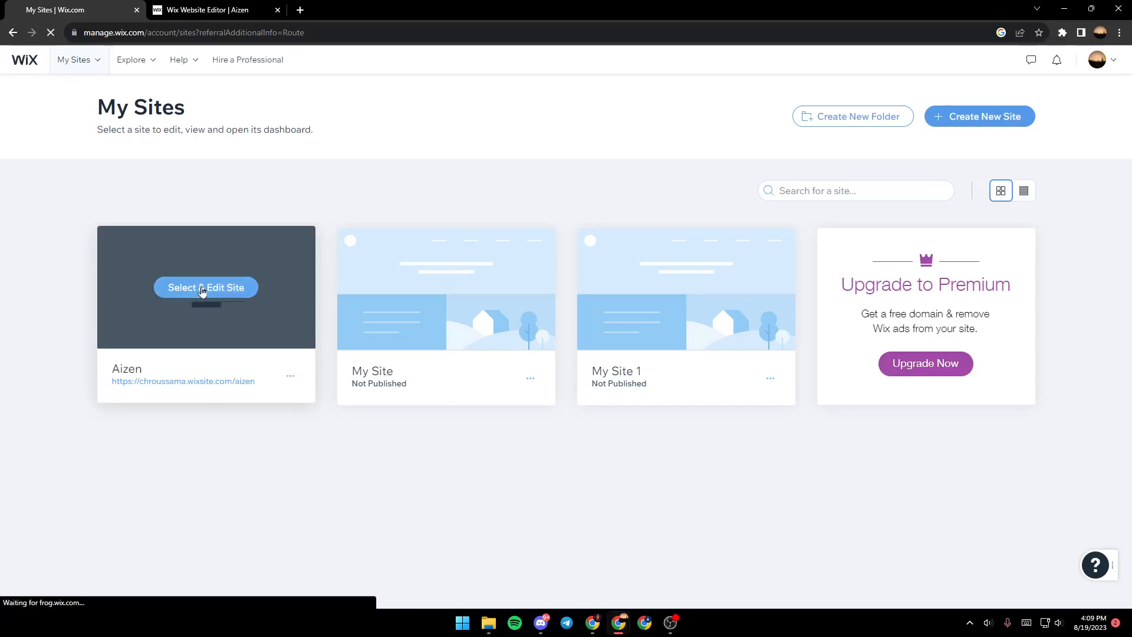
pyautogui.click(205, 287)
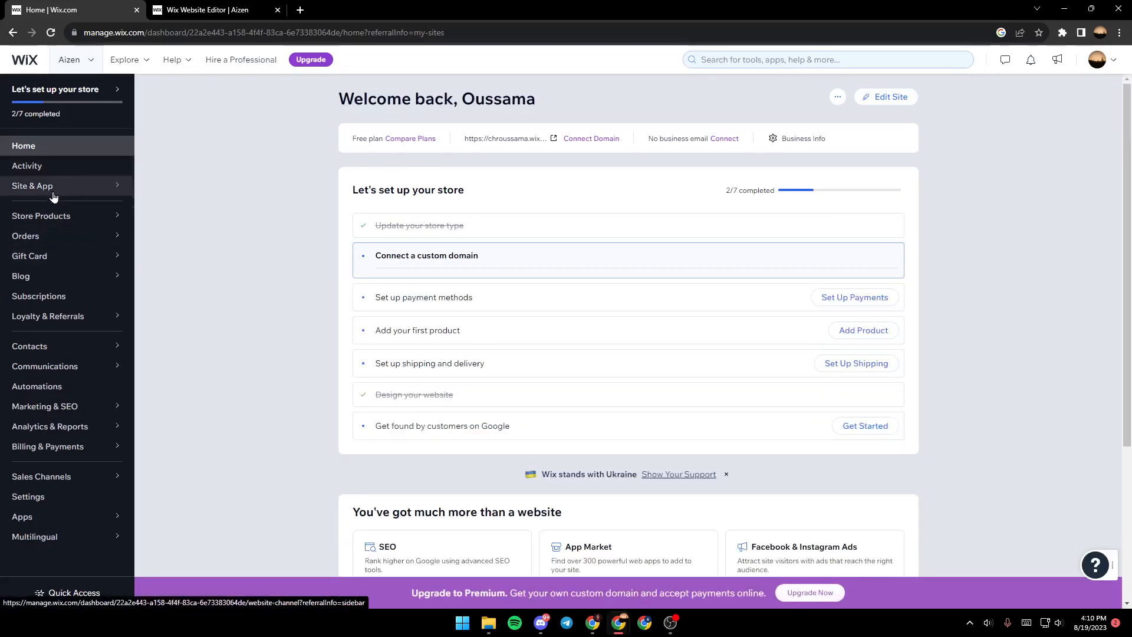
pyautogui.click(425, 254)
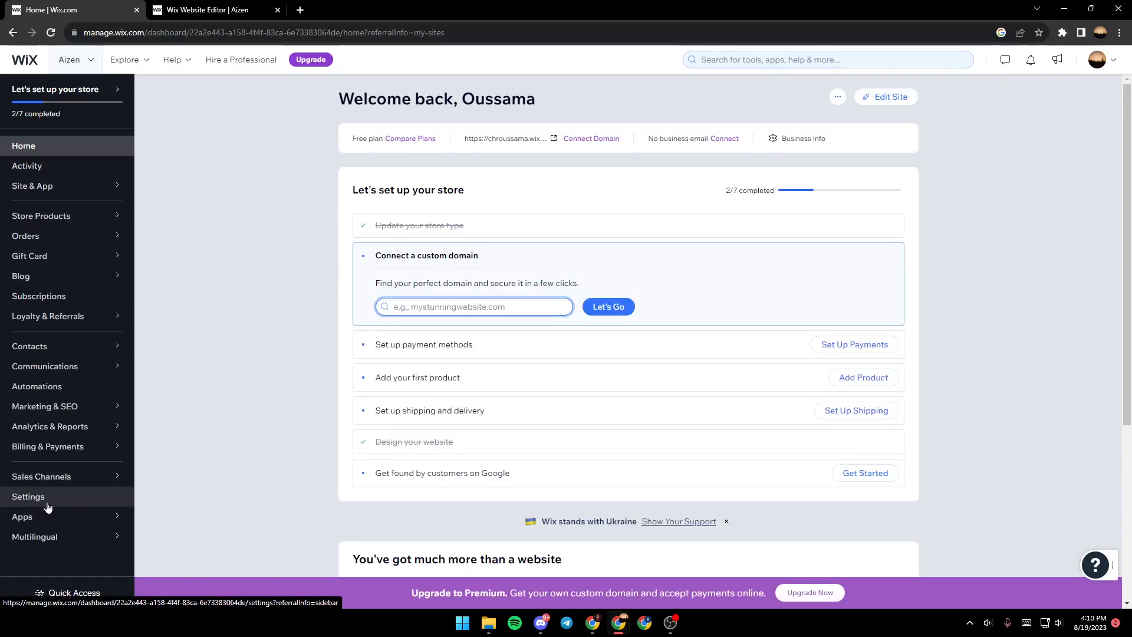
pyautogui.click(473, 306)
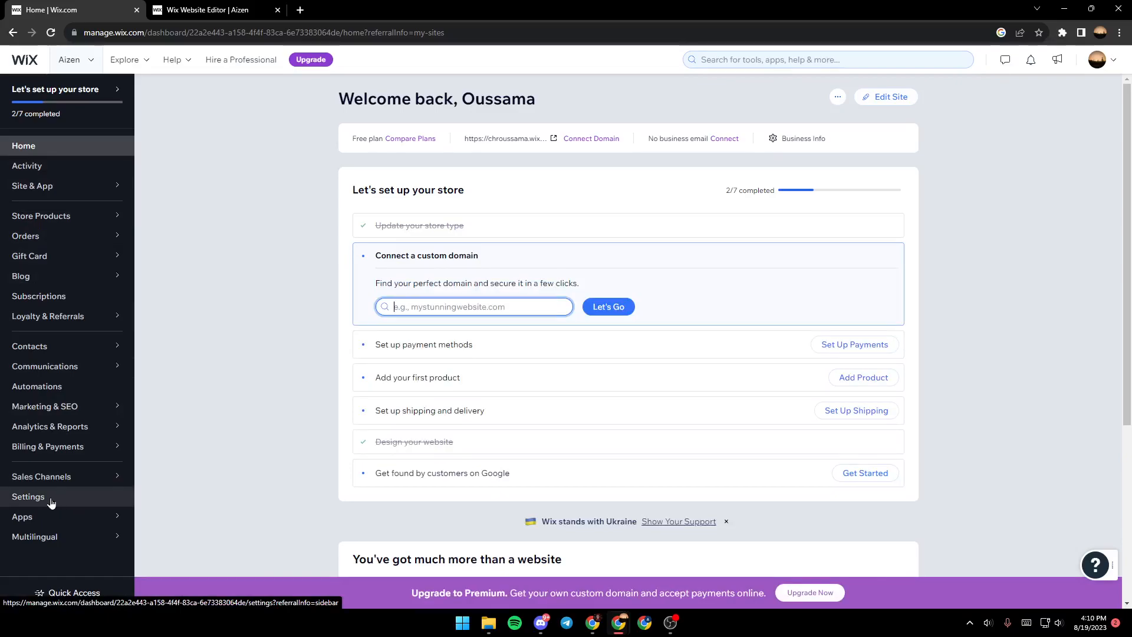
# Go to Settings from the dashboard's left sidebar.
pyautogui.click(29, 497)
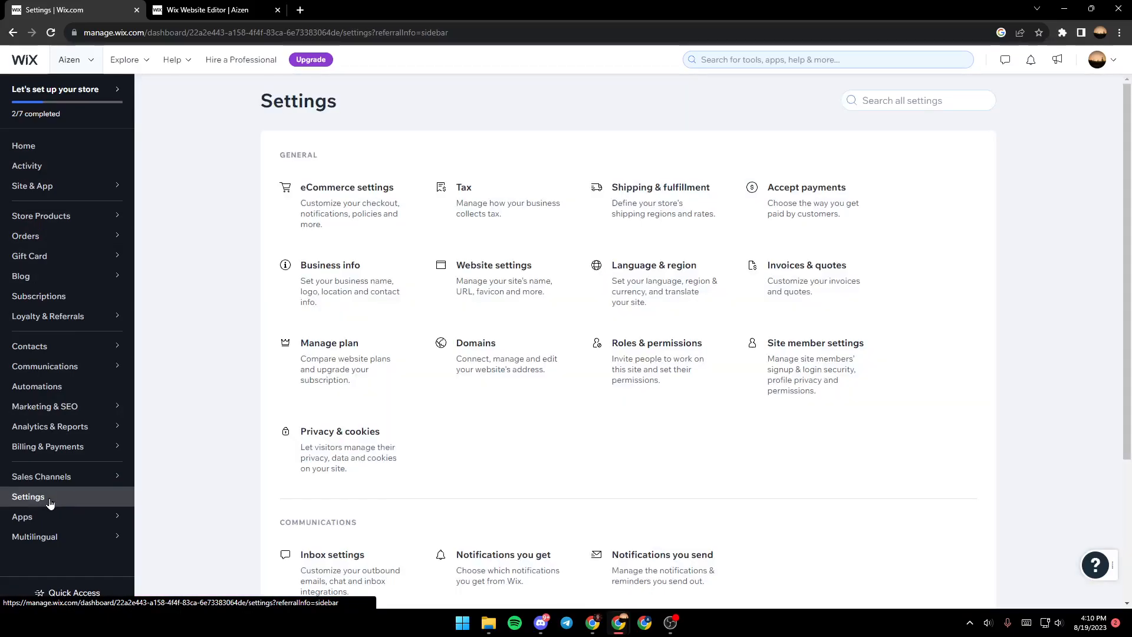
pyautogui.moveTo(713, 150)
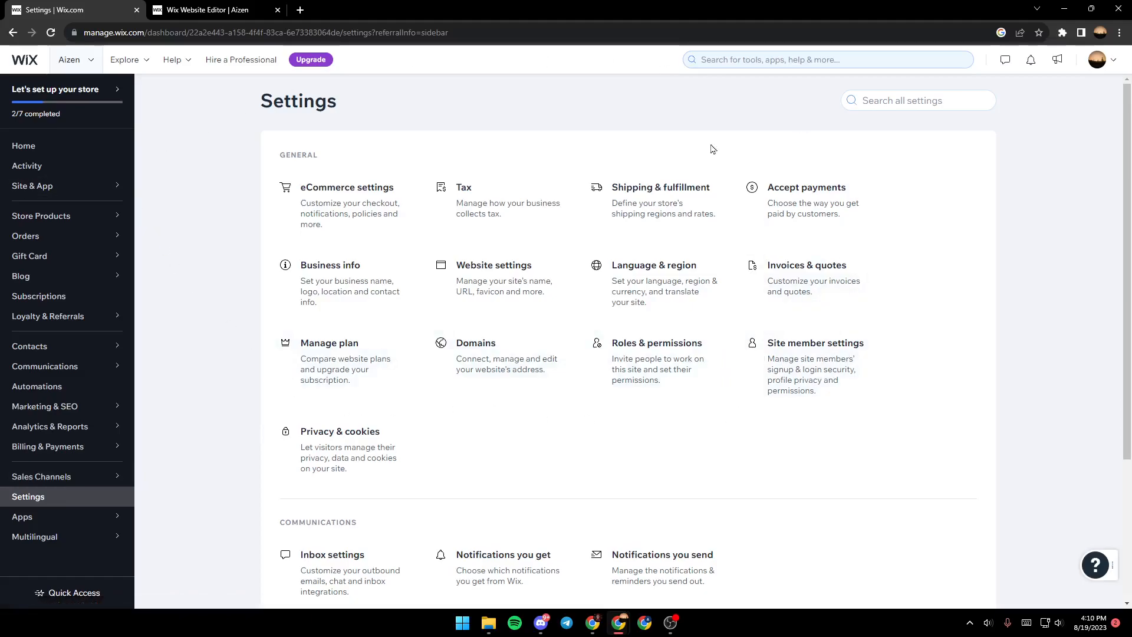
pyautogui.moveTo(243, 135)
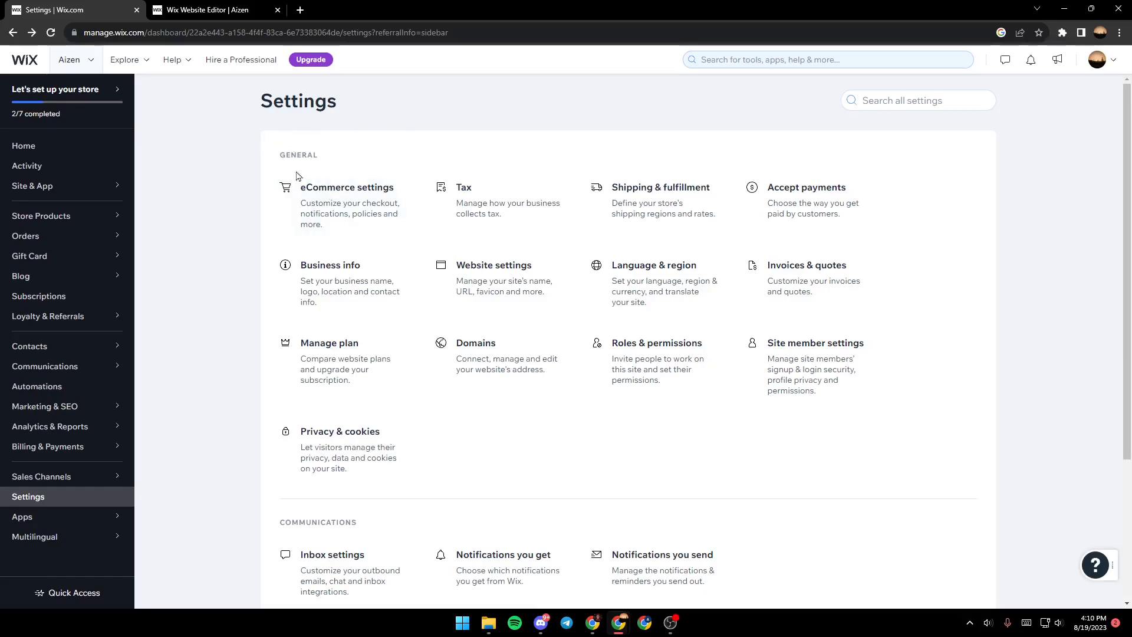
pyautogui.moveTo(770, 237)
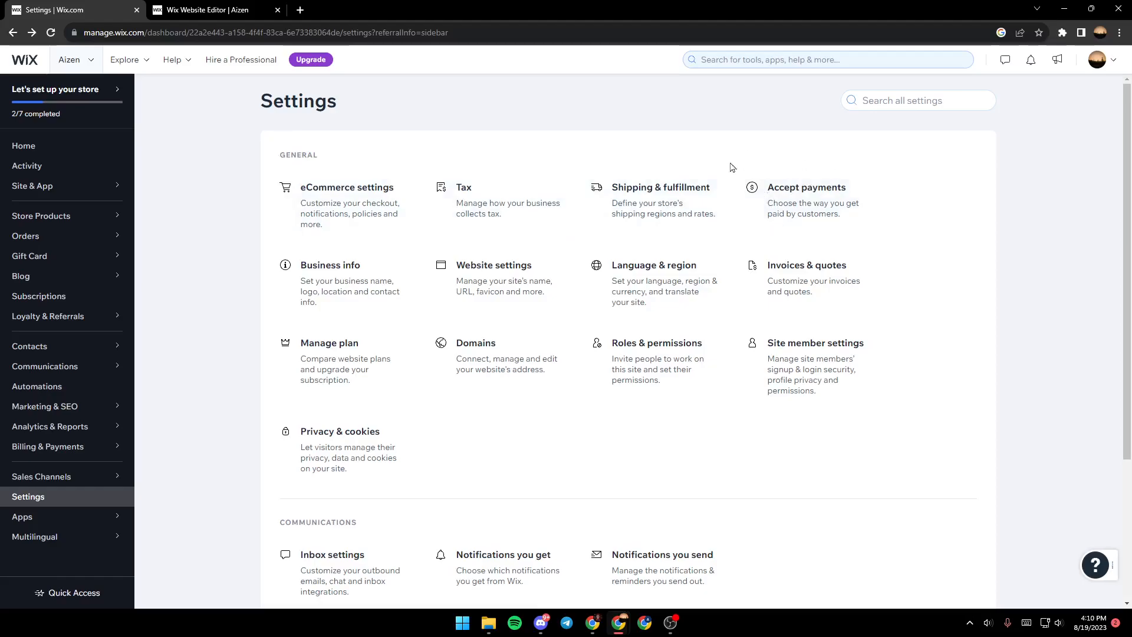
pyautogui.moveTo(781, 217)
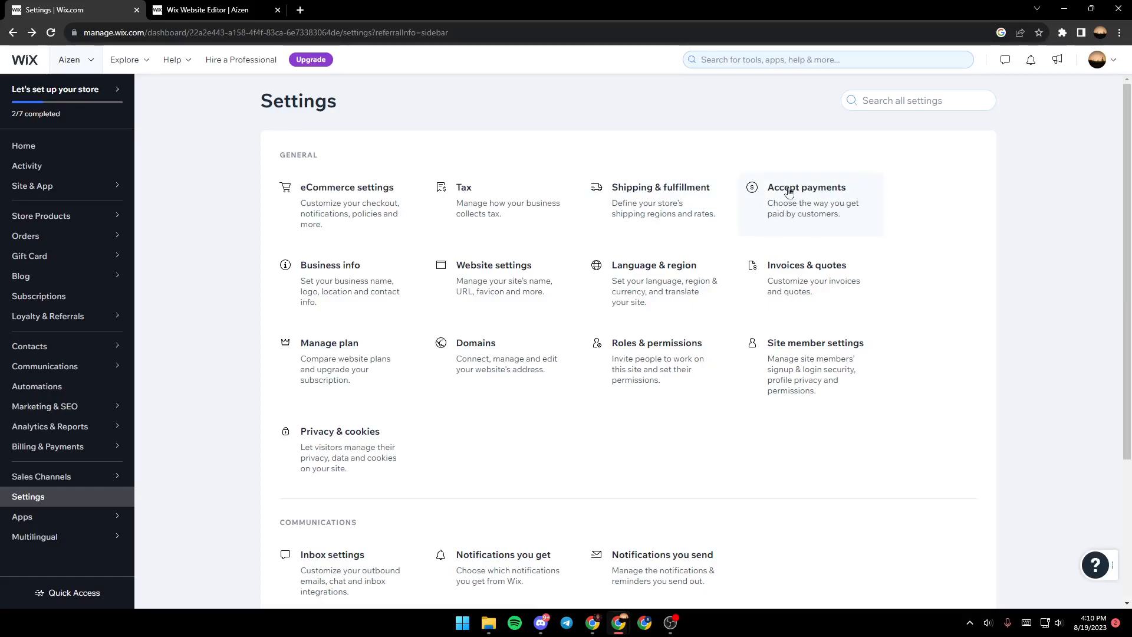
# From Accept Payments, connect PayPal, launching the PayPal business sign-up tab.
pyautogui.click(806, 188)
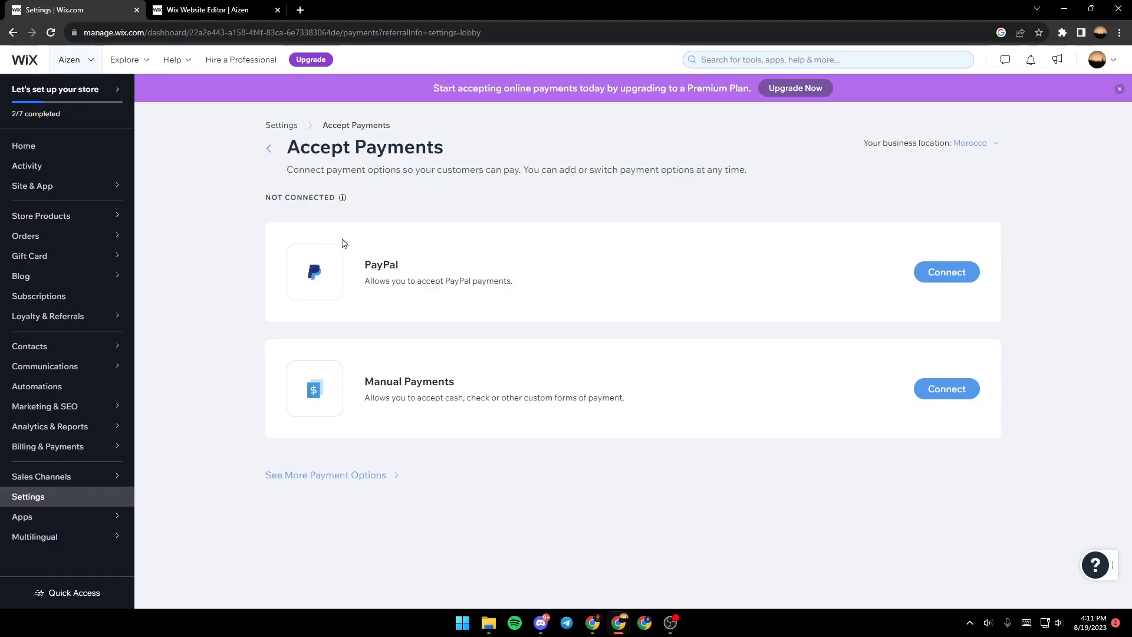
pyautogui.moveTo(332, 242)
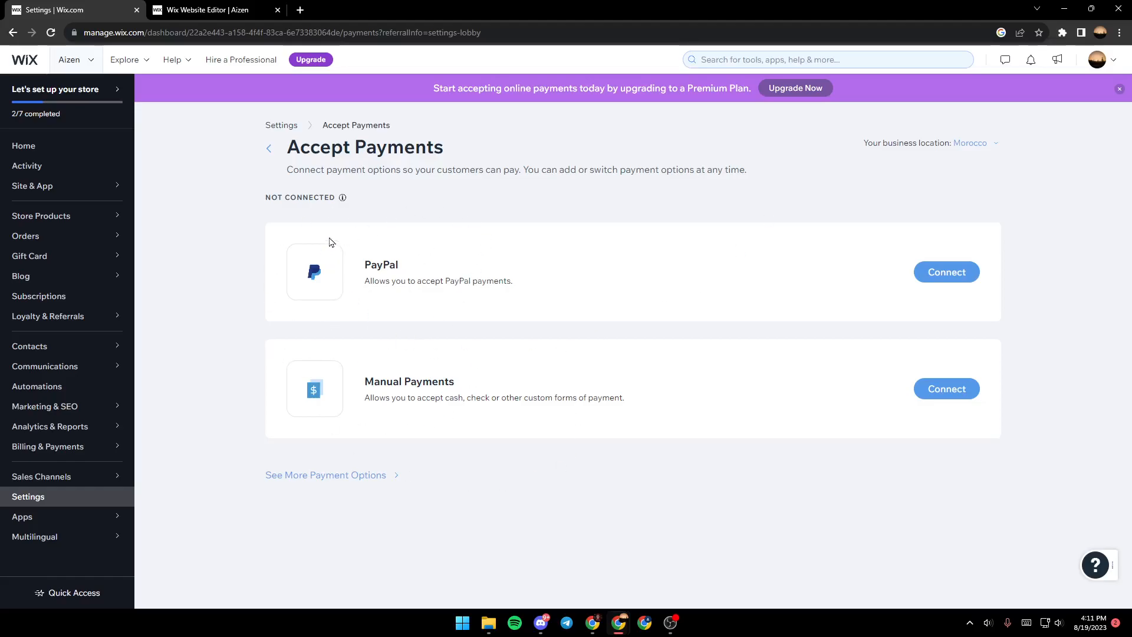
pyautogui.moveTo(369, 258)
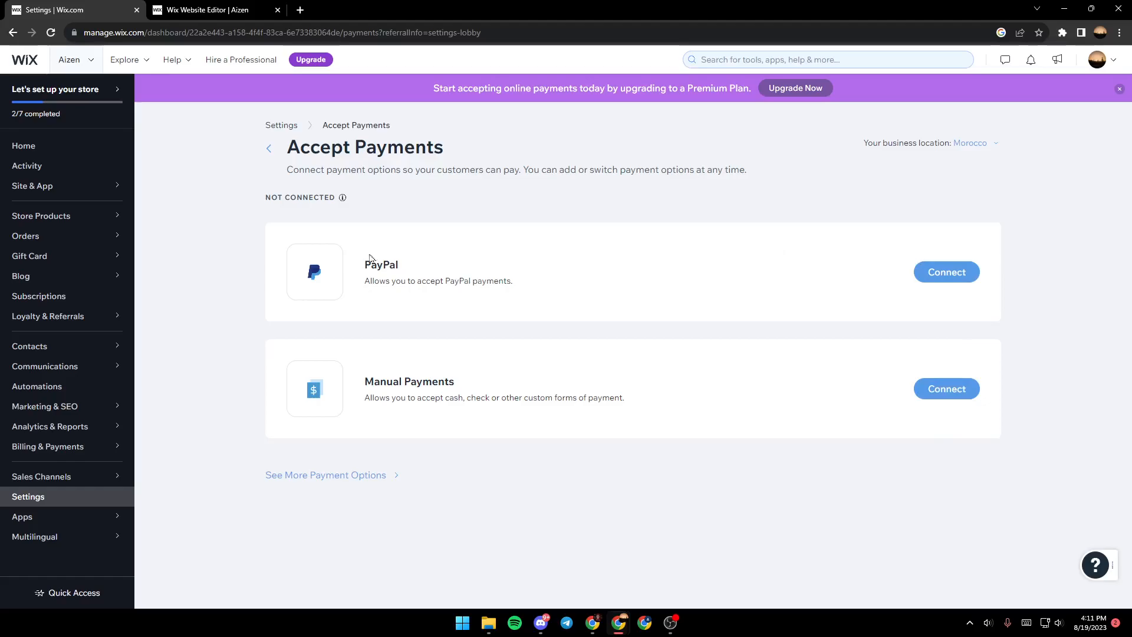
pyautogui.moveTo(419, 281)
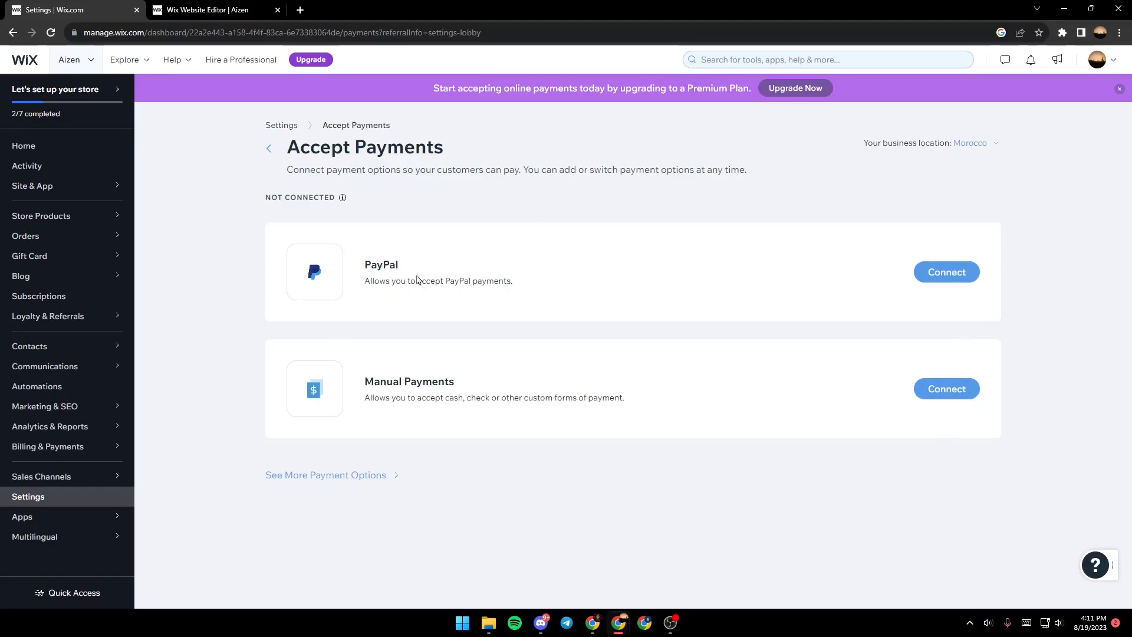
pyautogui.click(946, 273)
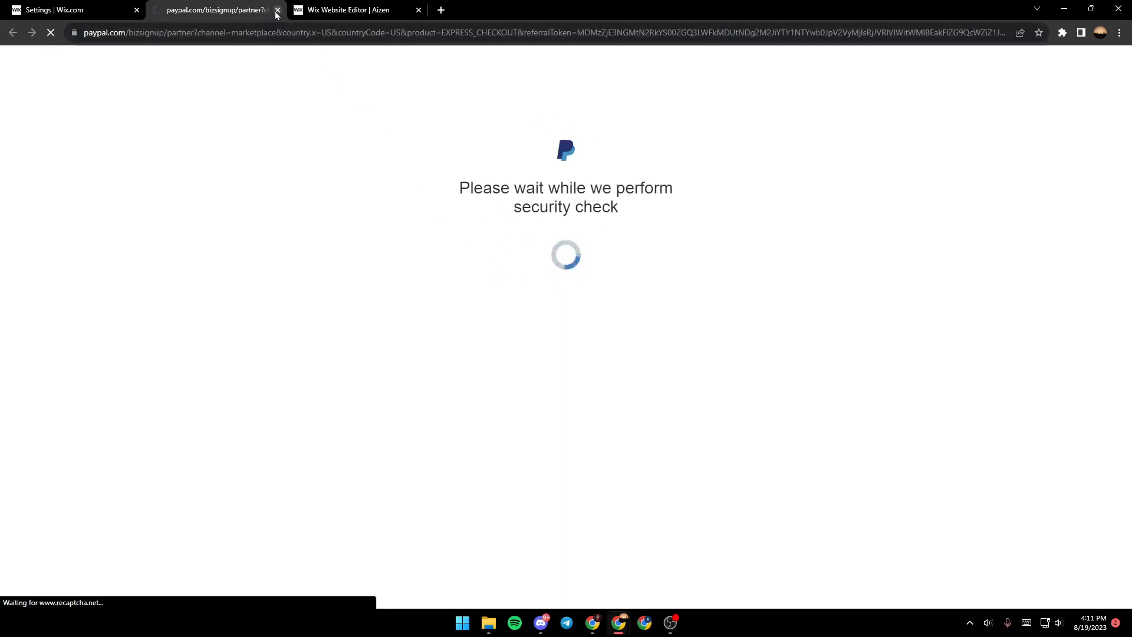
# Close the PayPal tab and return to Accept Payments, where PayPal shows connected.
pyautogui.click(72, 10)
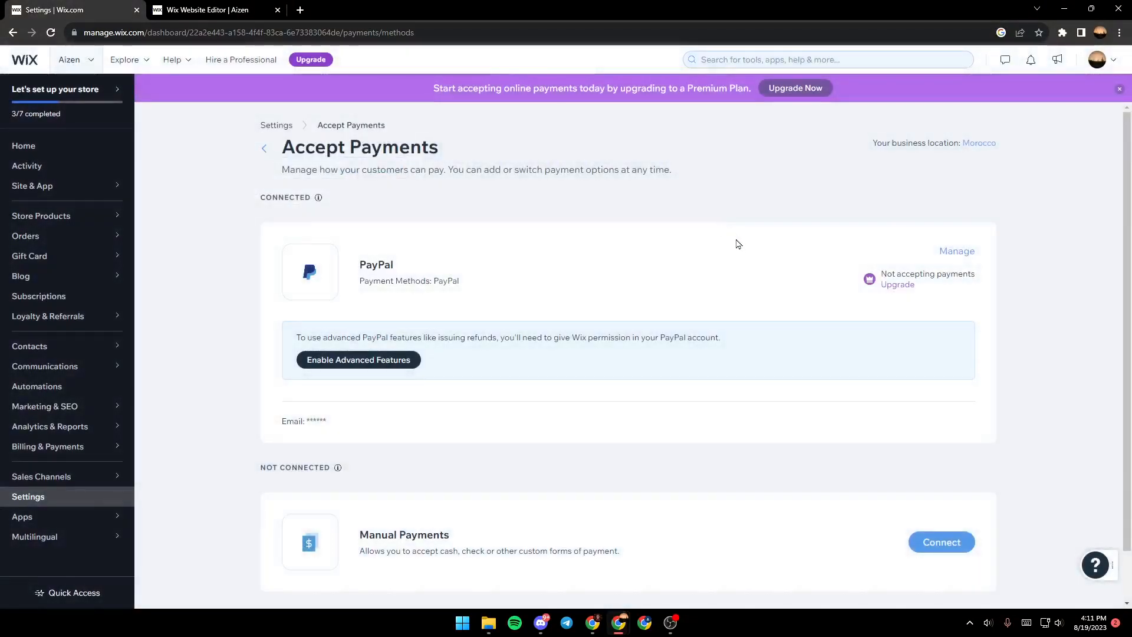
pyautogui.moveTo(275, 160)
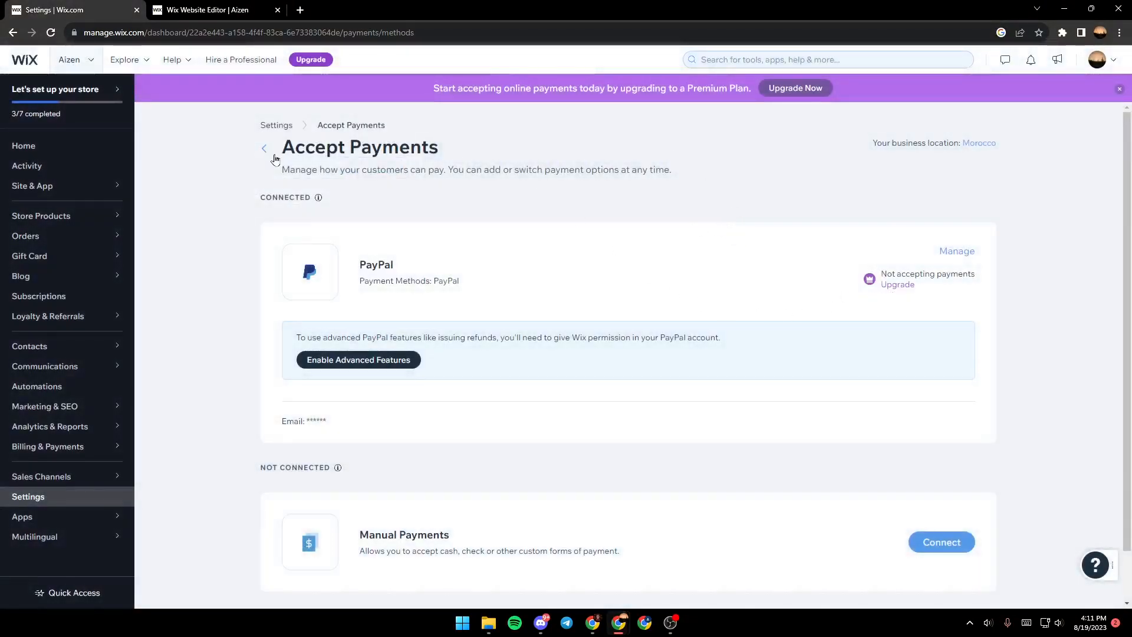
pyautogui.click(265, 147)
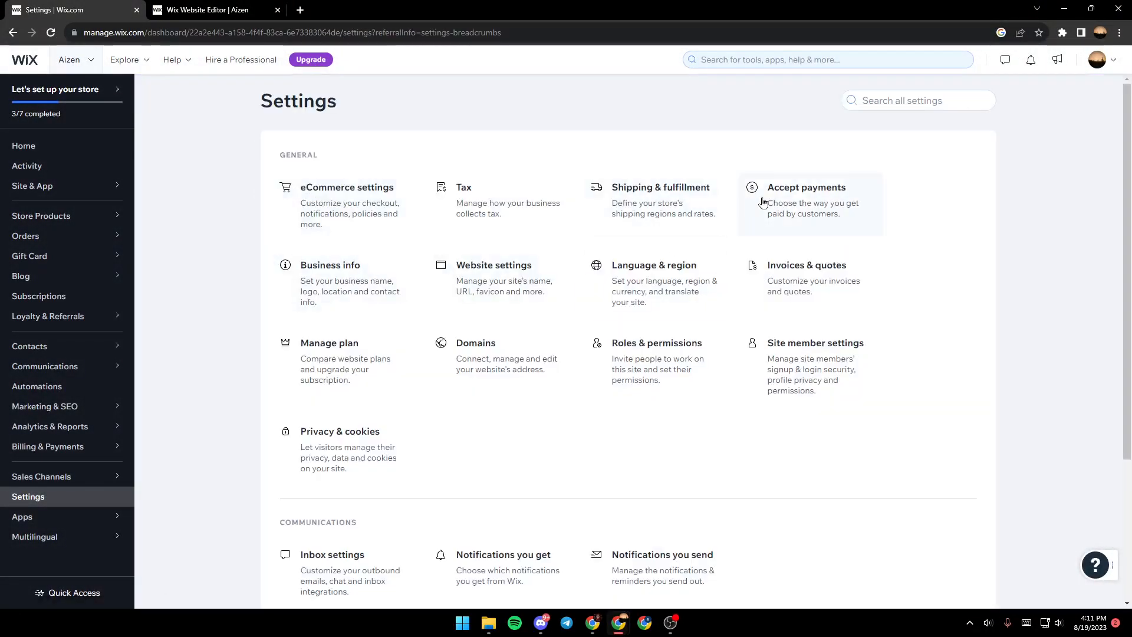
pyautogui.click(806, 187)
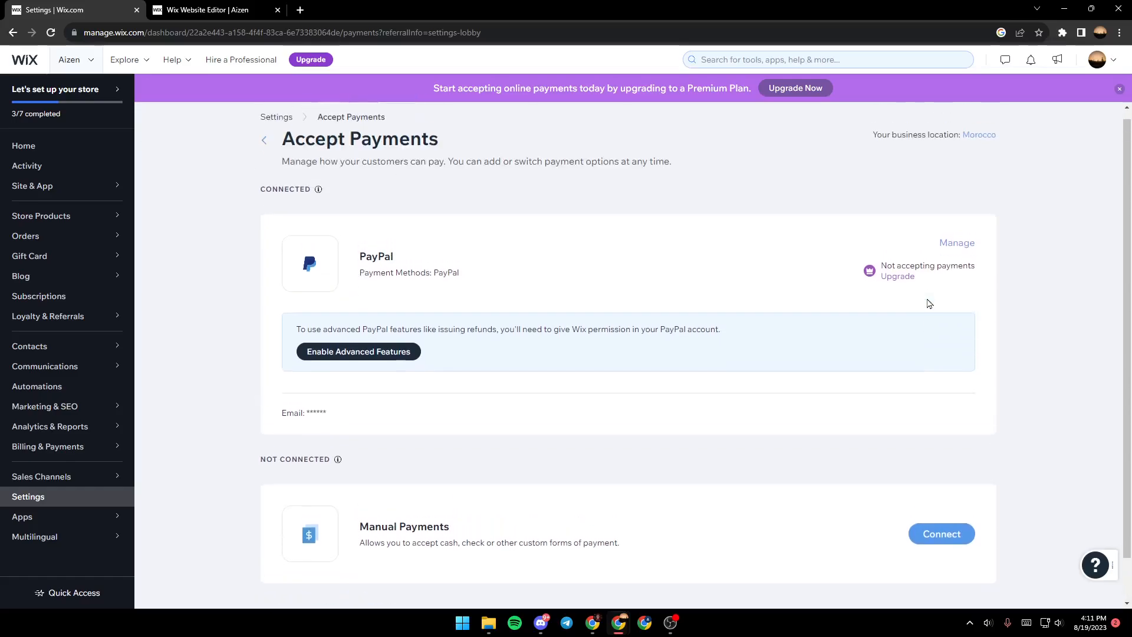
# From Manage PayPal, disconnect PayPal and confirm in the dialog.
pyautogui.click(957, 243)
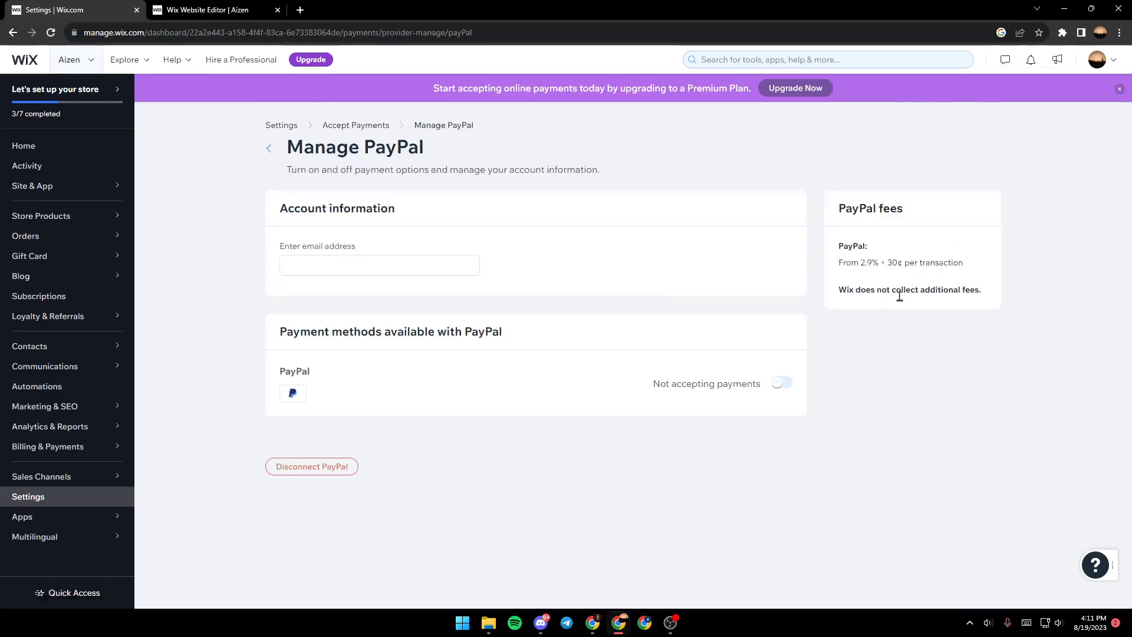
pyautogui.moveTo(311, 466)
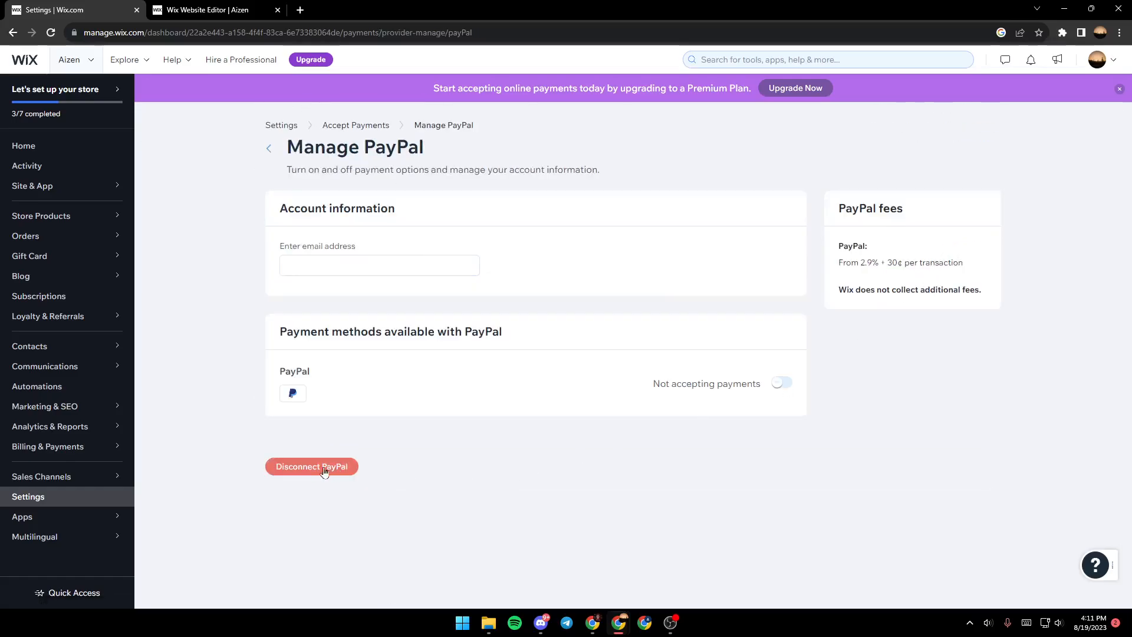
pyautogui.click(312, 466)
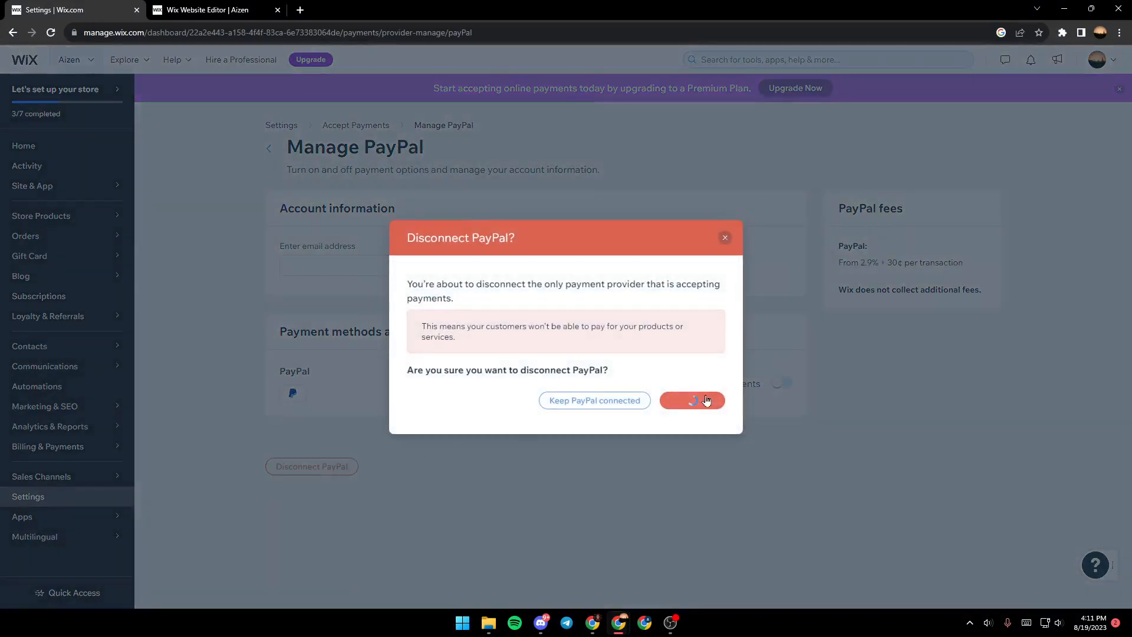
pyautogui.click(691, 400)
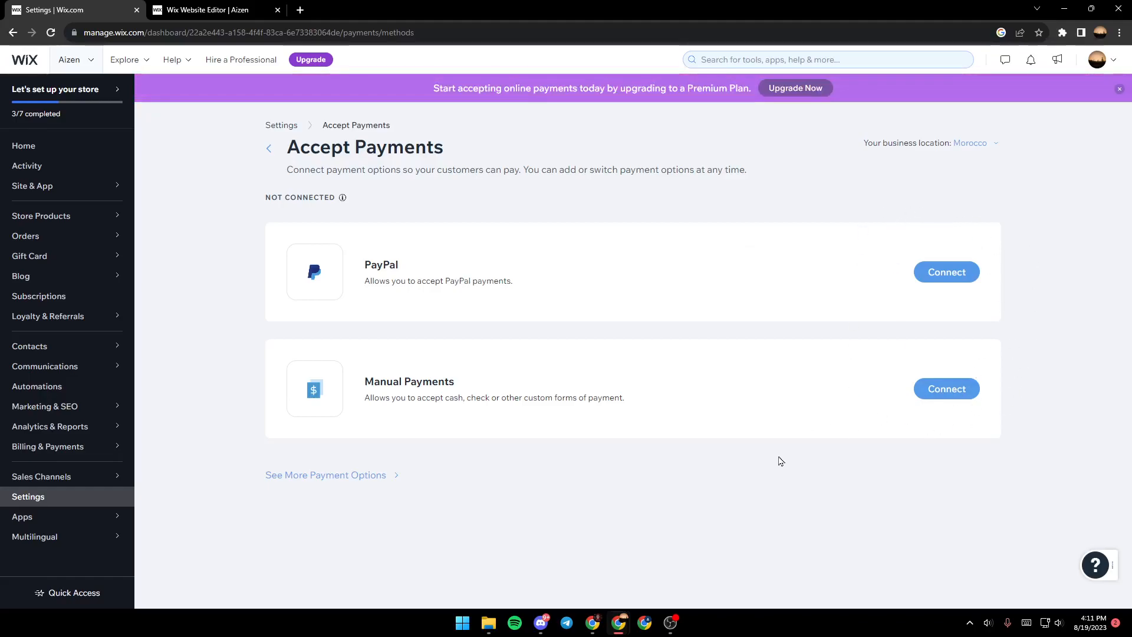
pyautogui.moveTo(800, 445)
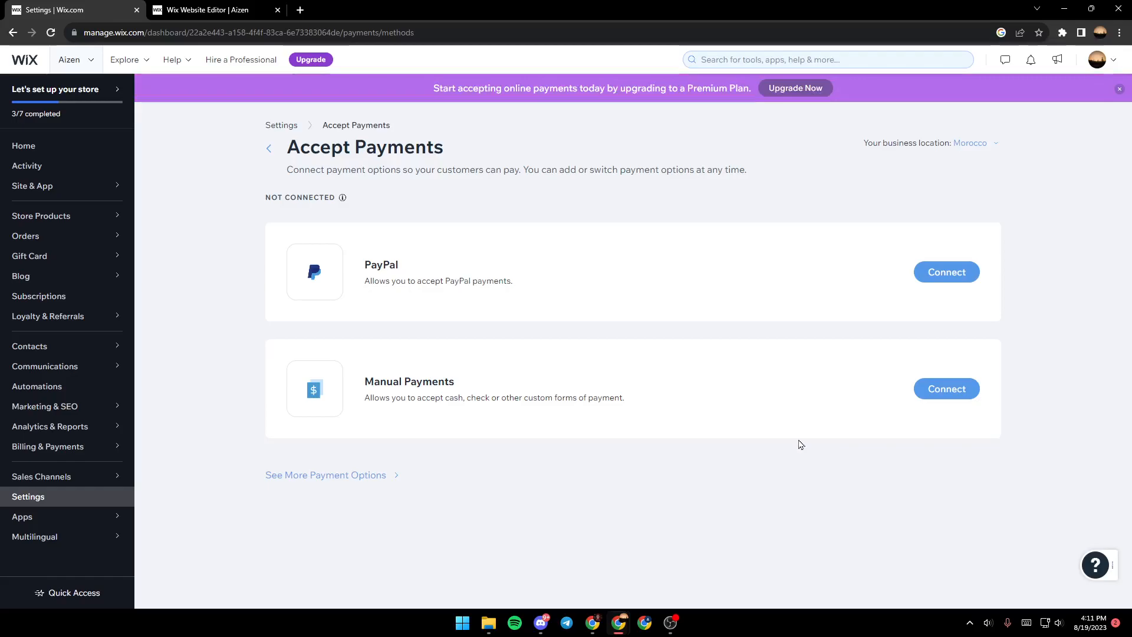